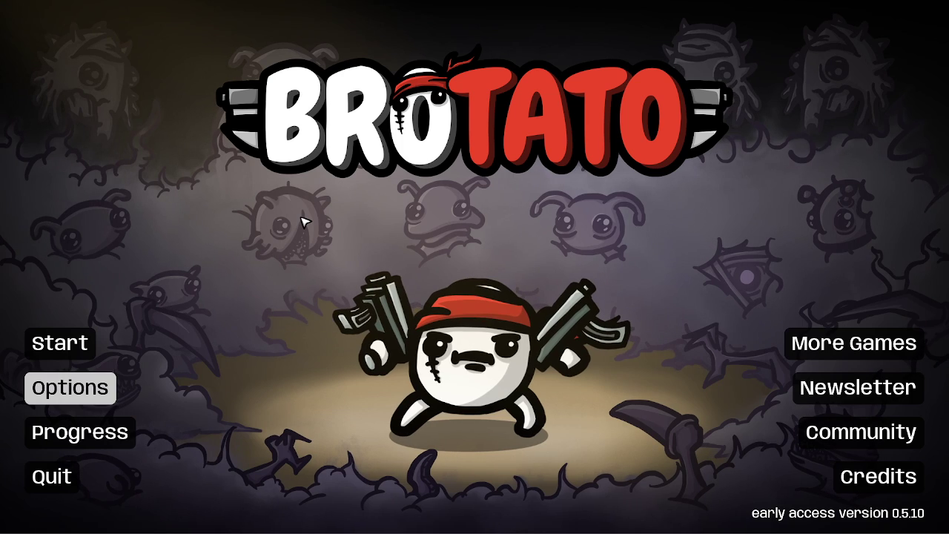
Start a run and view the Ghost, then Bull and Doctor character stats on character selection
{"action": "left_click", "coordinate": [59, 342]}
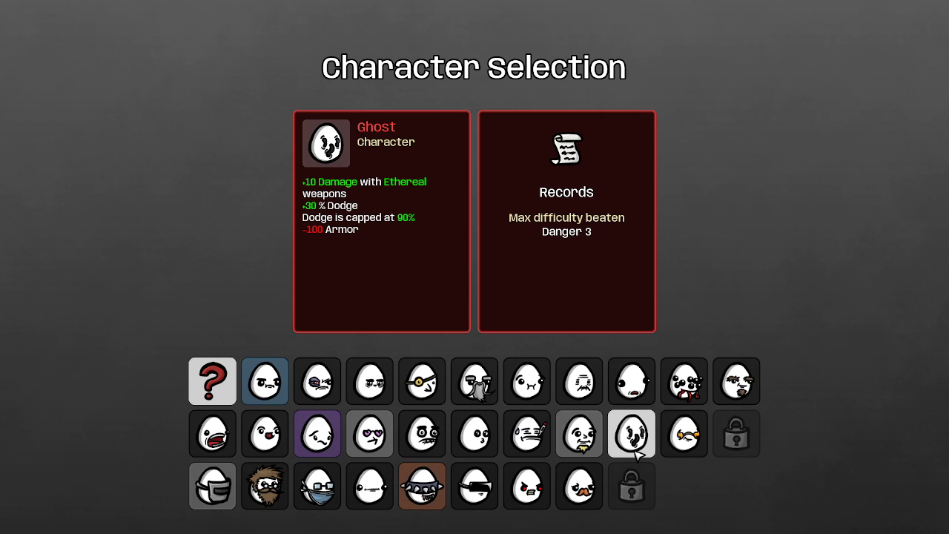
{"action": "left_click", "coordinate": [422, 486]}
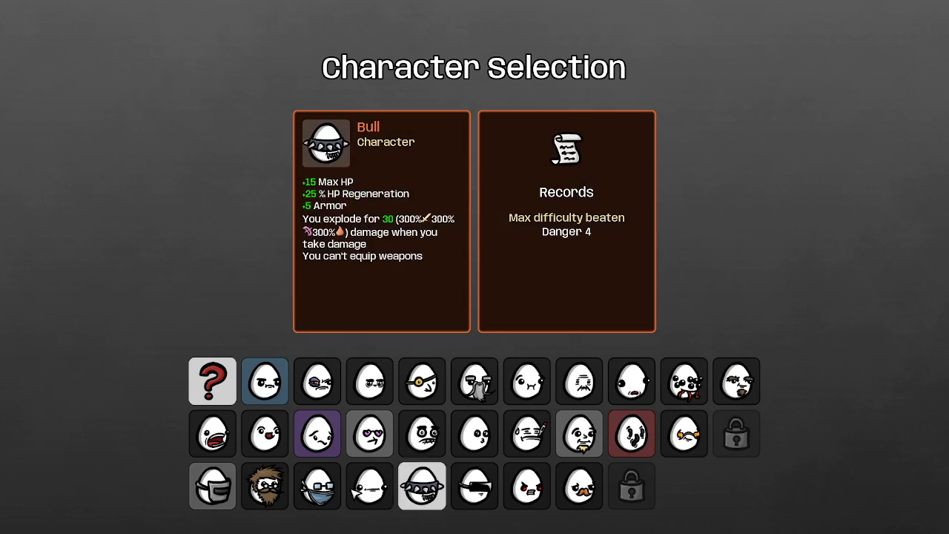
{"action": "left_click", "coordinate": [422, 486]}
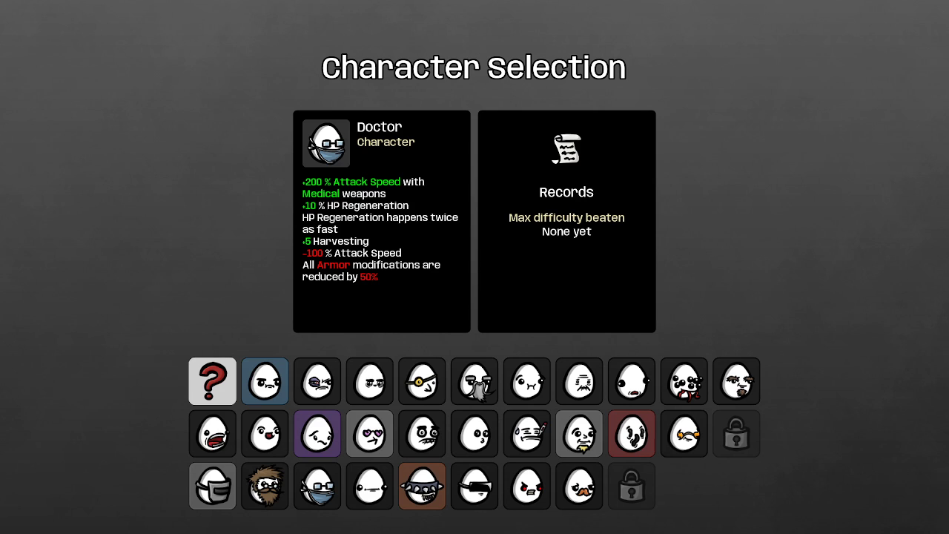